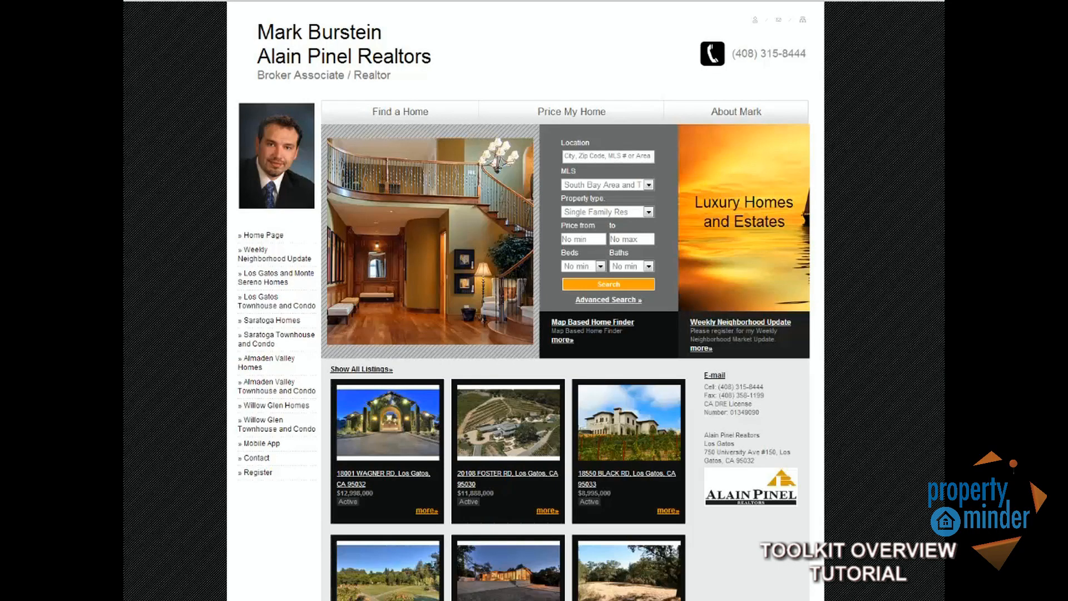
Scroll the agent website homepage down to its footer links.
scroll("down", 3)
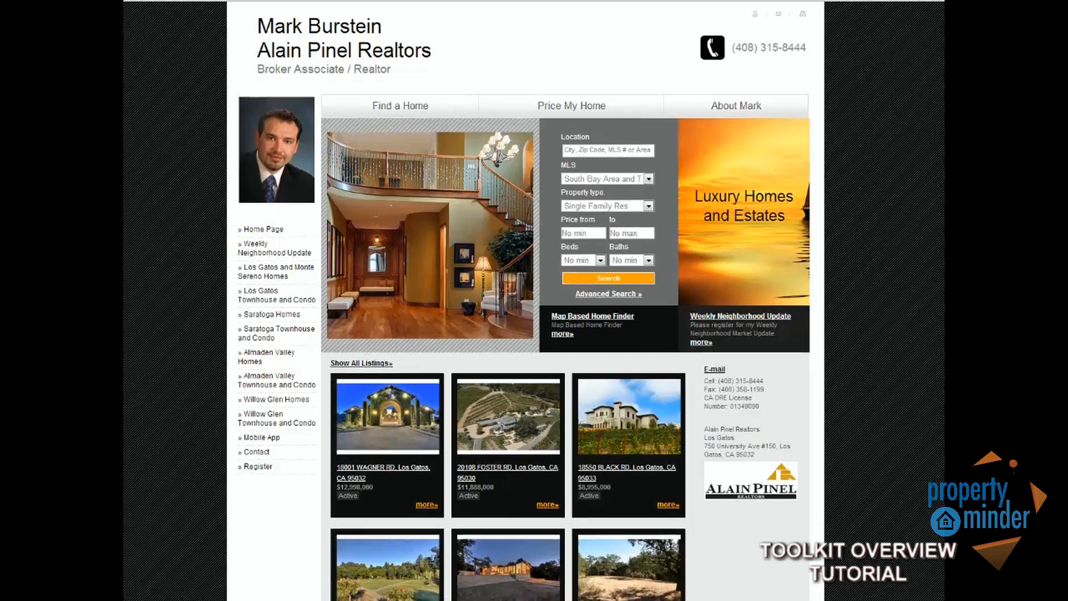
scroll("down", 3)
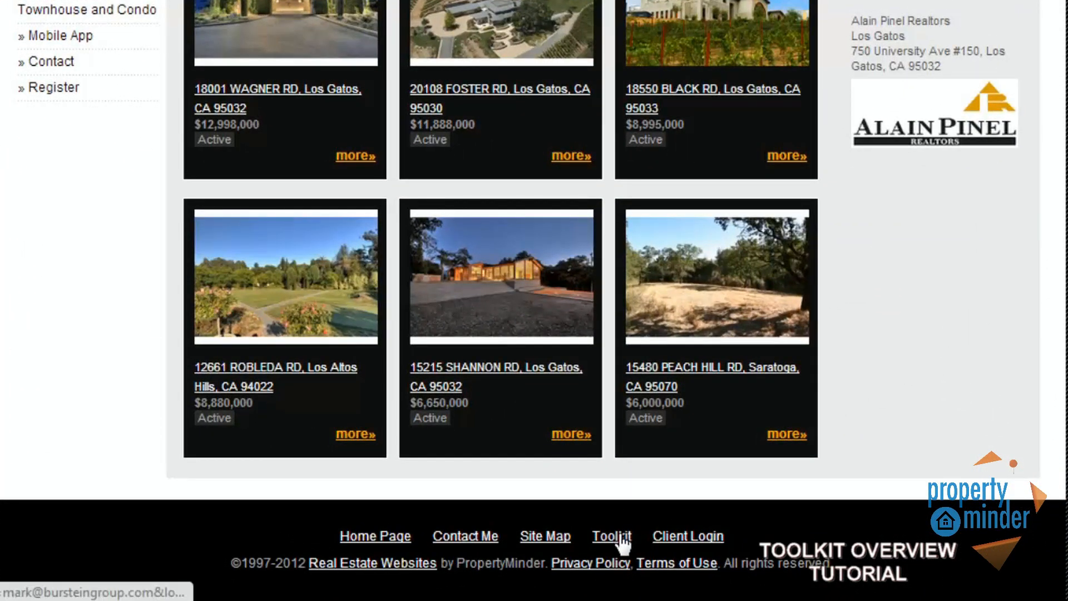
Enter the Toolkit from the footer and review the Personal Profile details.
left_click(610, 536)
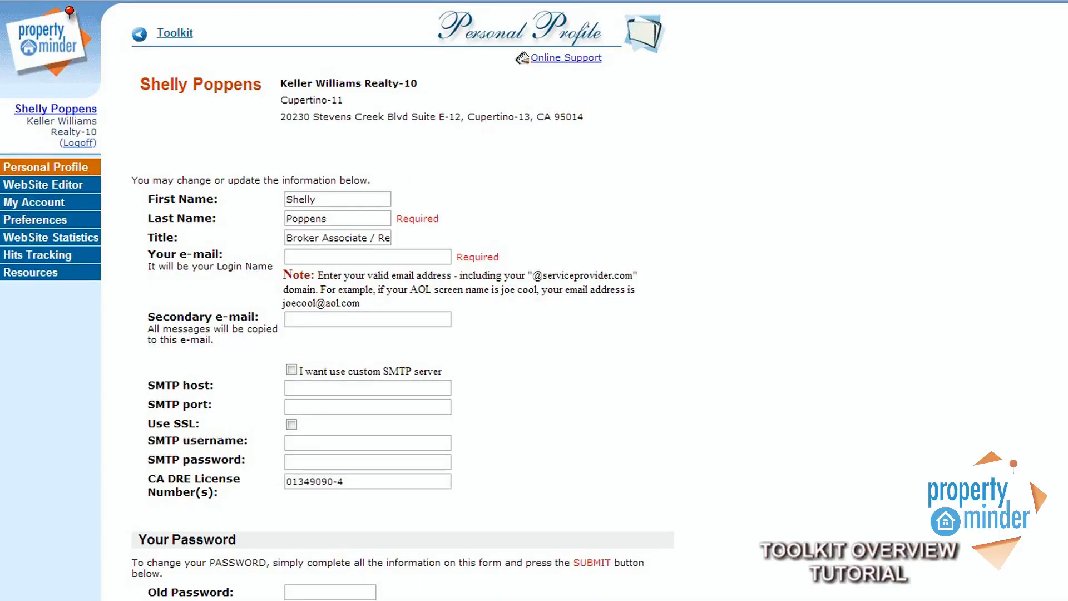
scroll("down", 3)
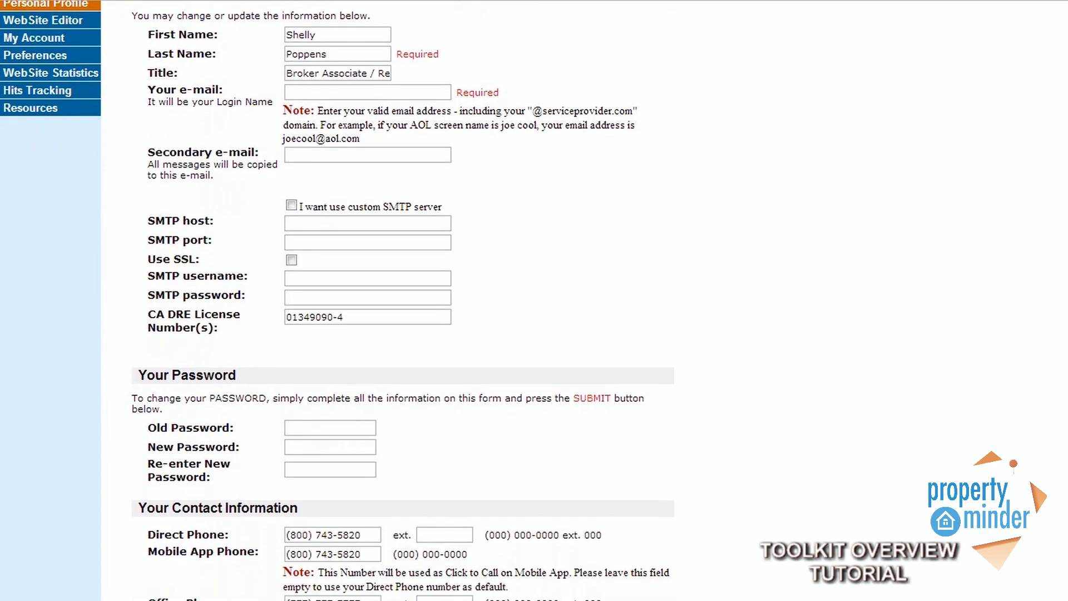
scroll("down", 3)
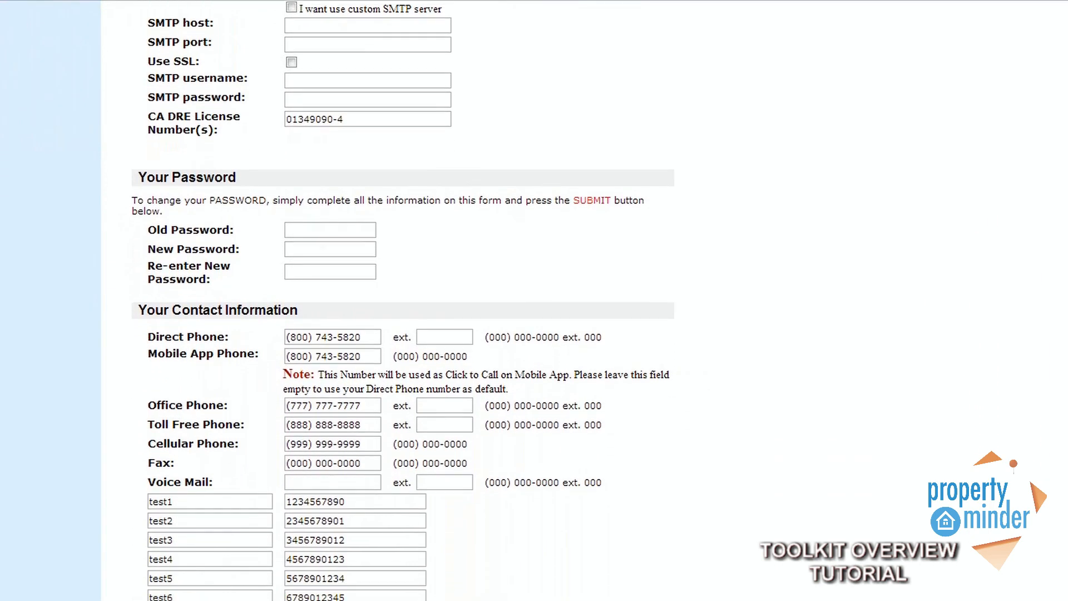
scroll("down", 3)
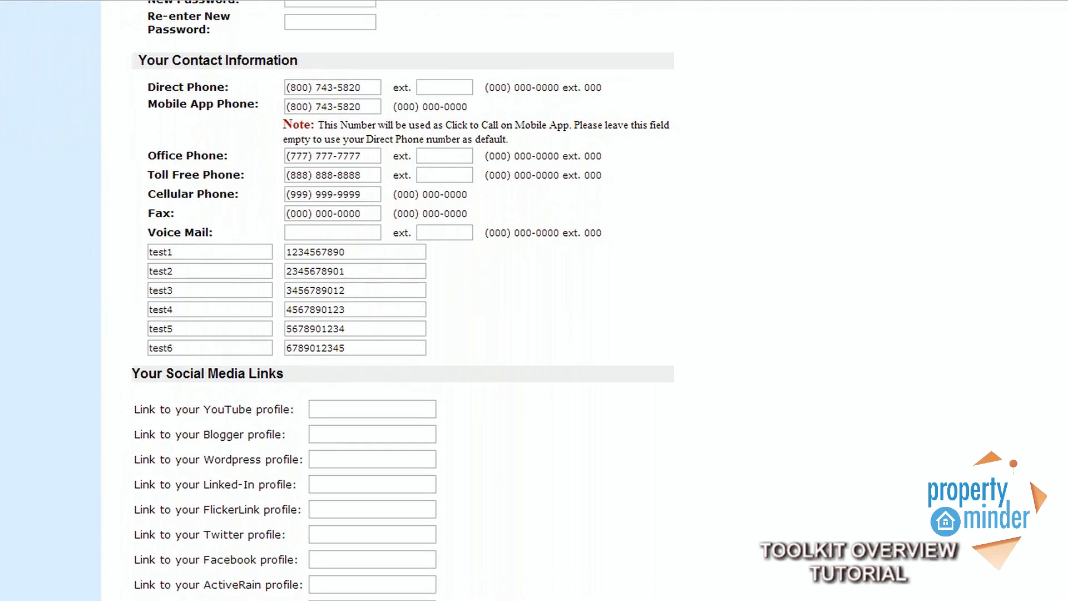
scroll("down", 3)
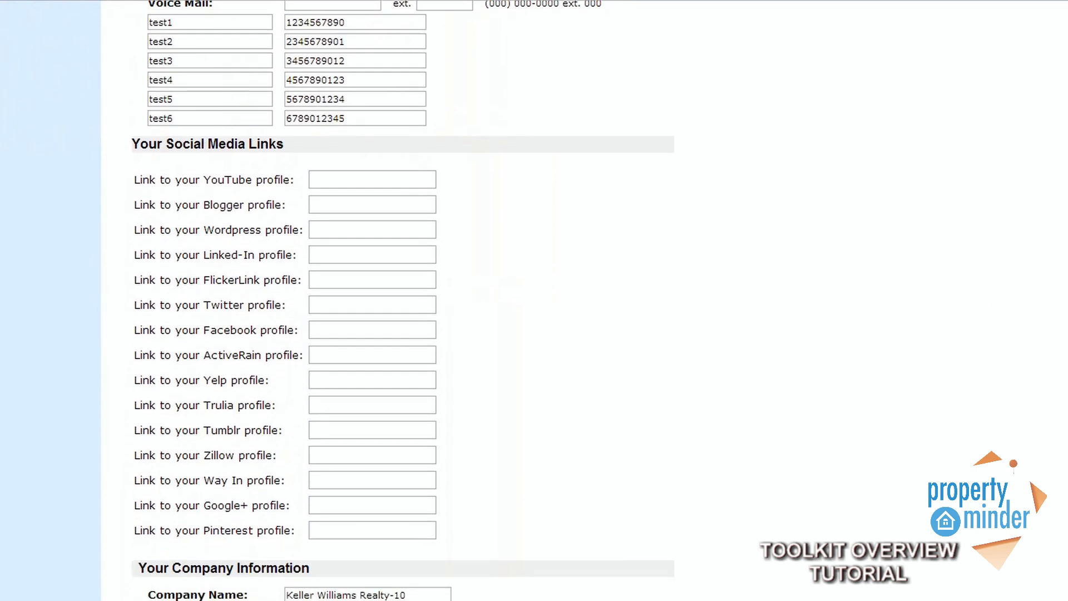
scroll("down", 3)
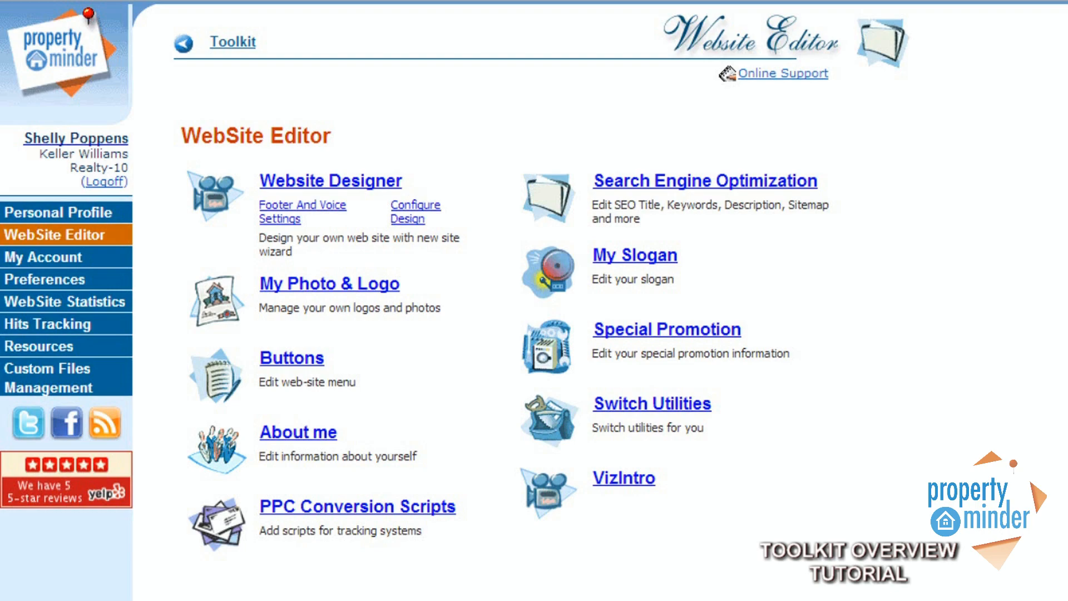
Visit My Account, then the Preferences page with lead capture and map settings.
left_click(43, 250)
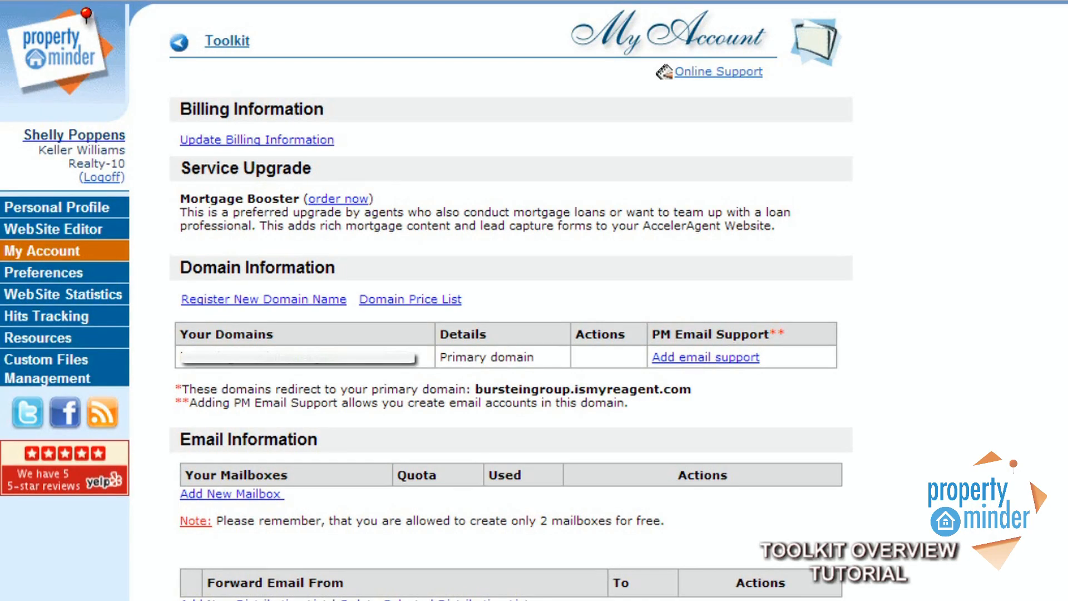
left_click(43, 278)
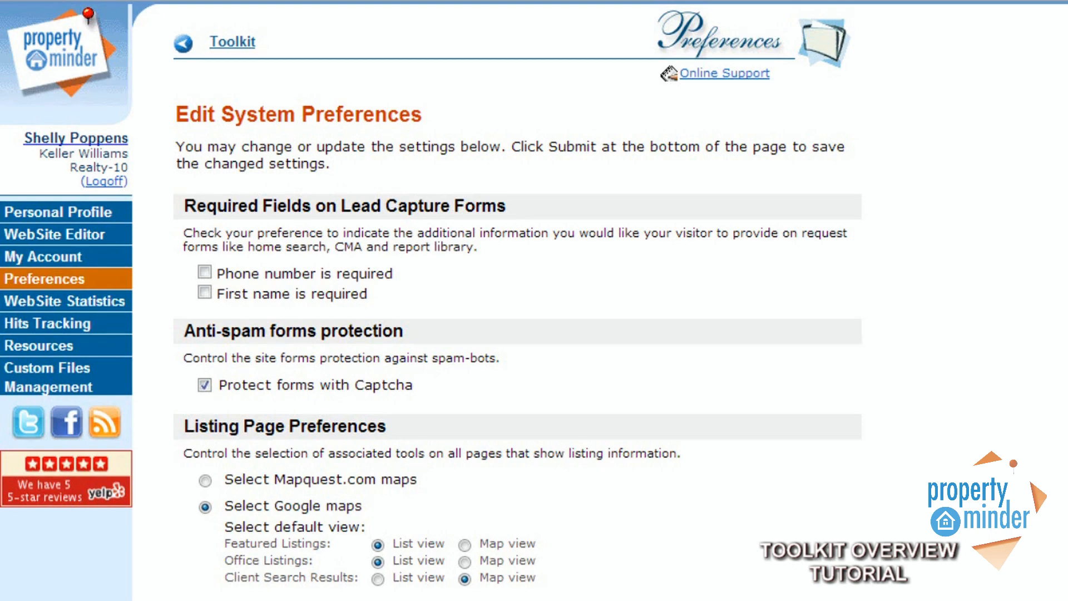
scroll("down", 3)
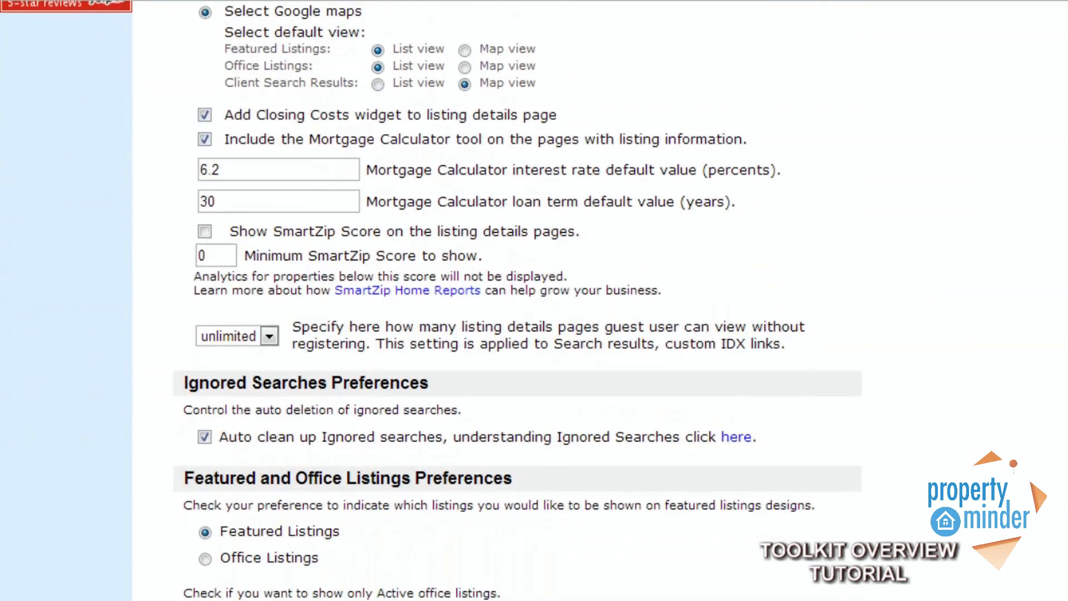
scroll("down", 3)
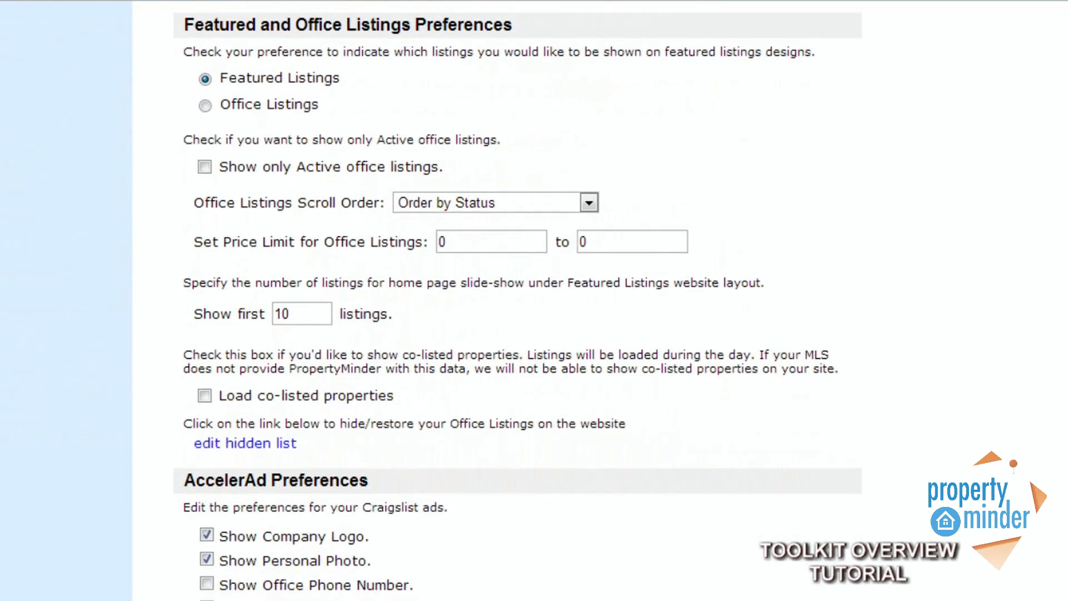
scroll("down", 3)
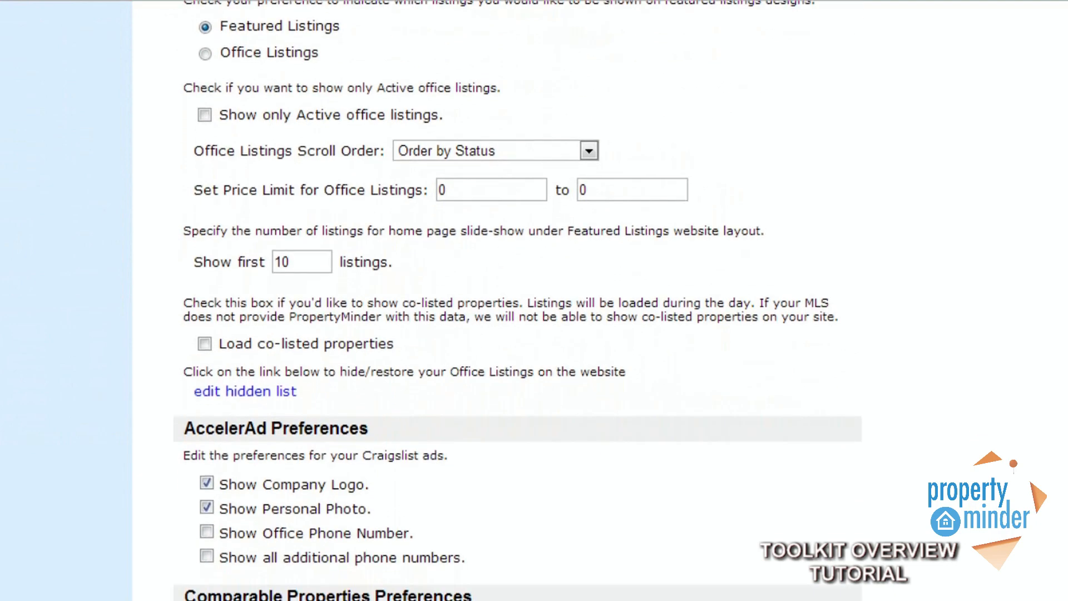
scroll("down", 3)
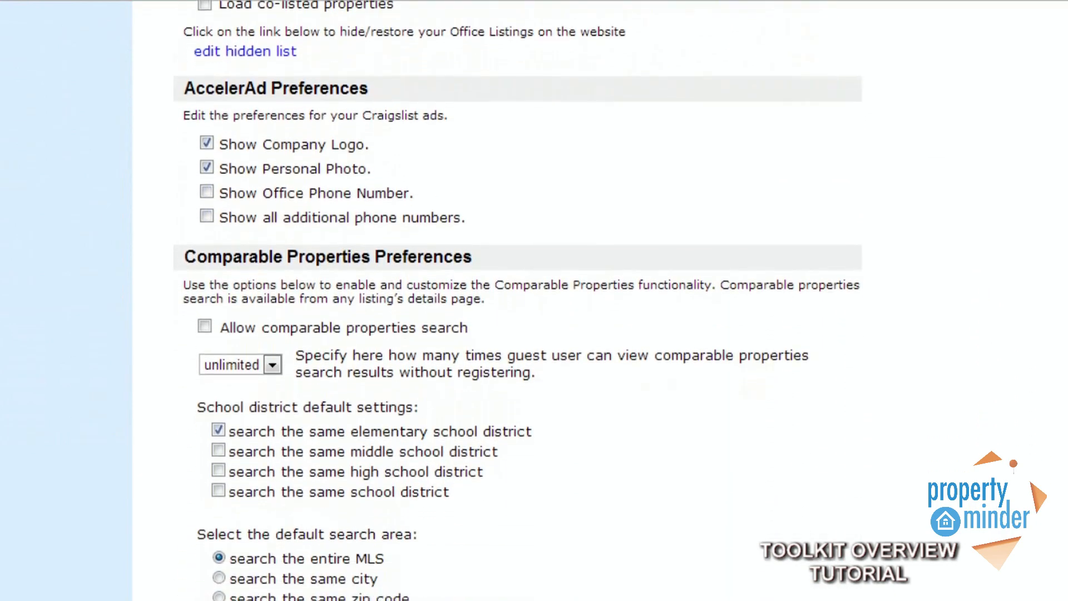
scroll("down", 3)
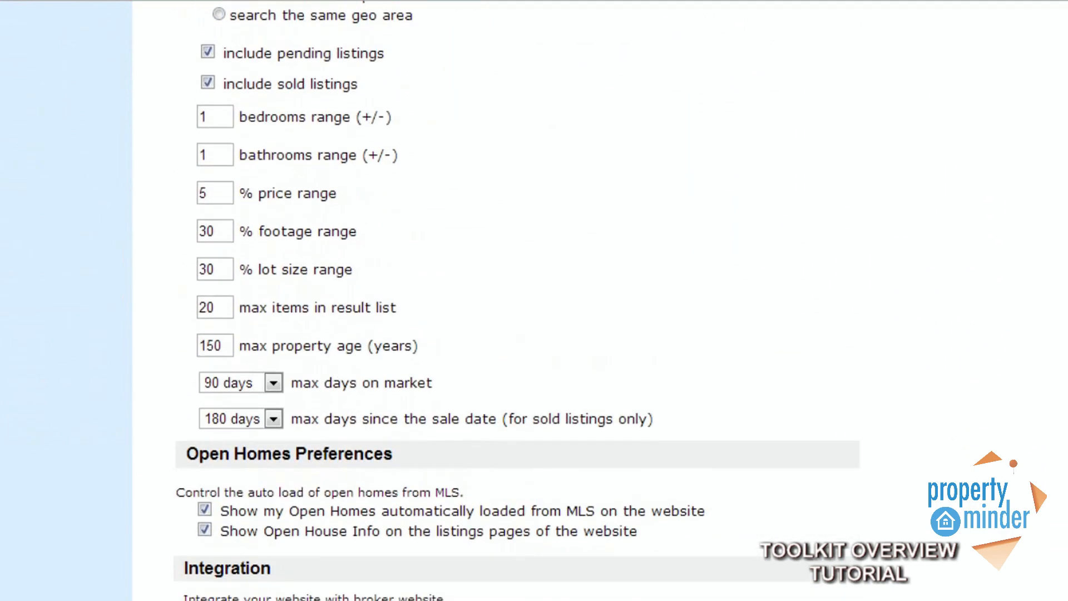
scroll("down", 3)
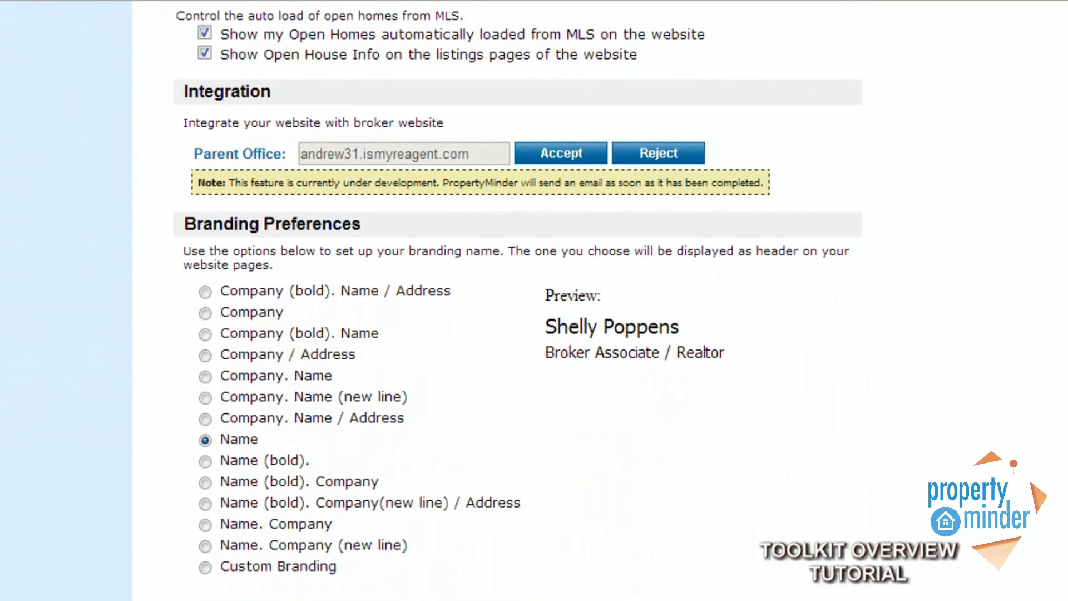
scroll("down", 3)
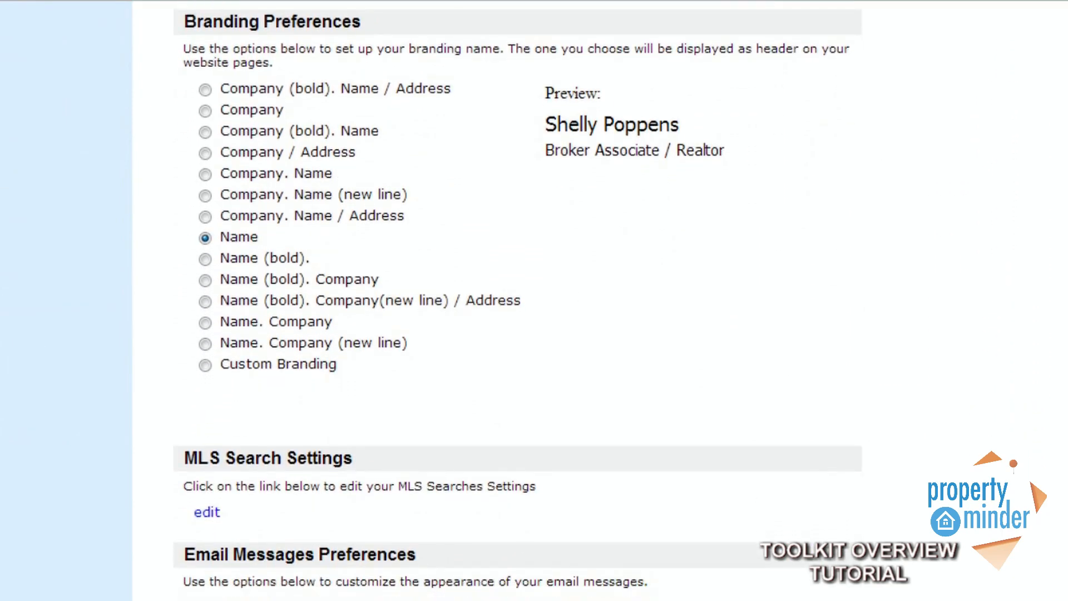
scroll("down", 3)
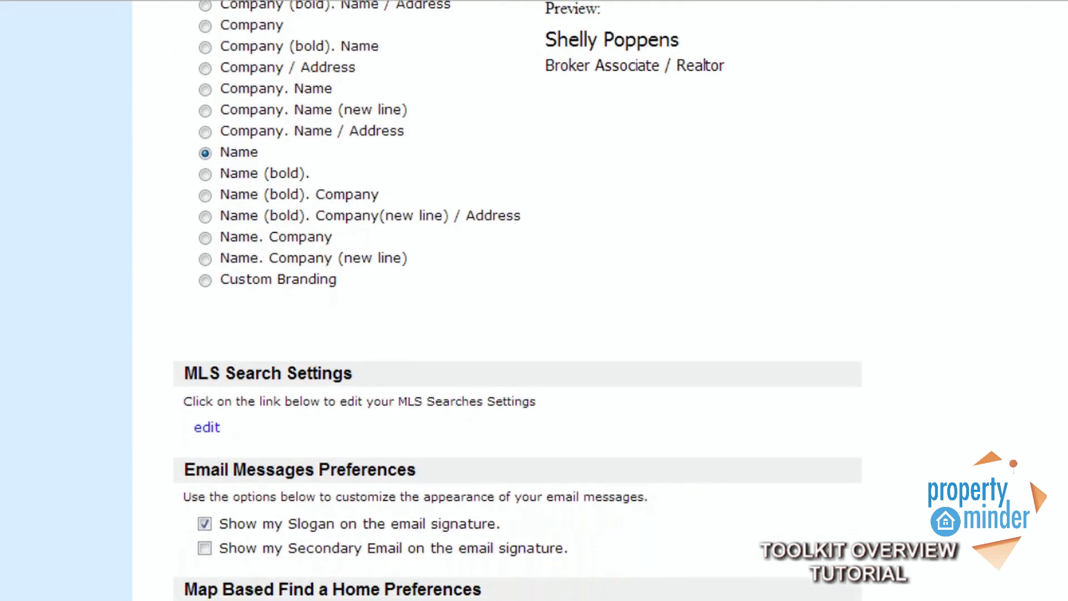
scroll("down", 3)
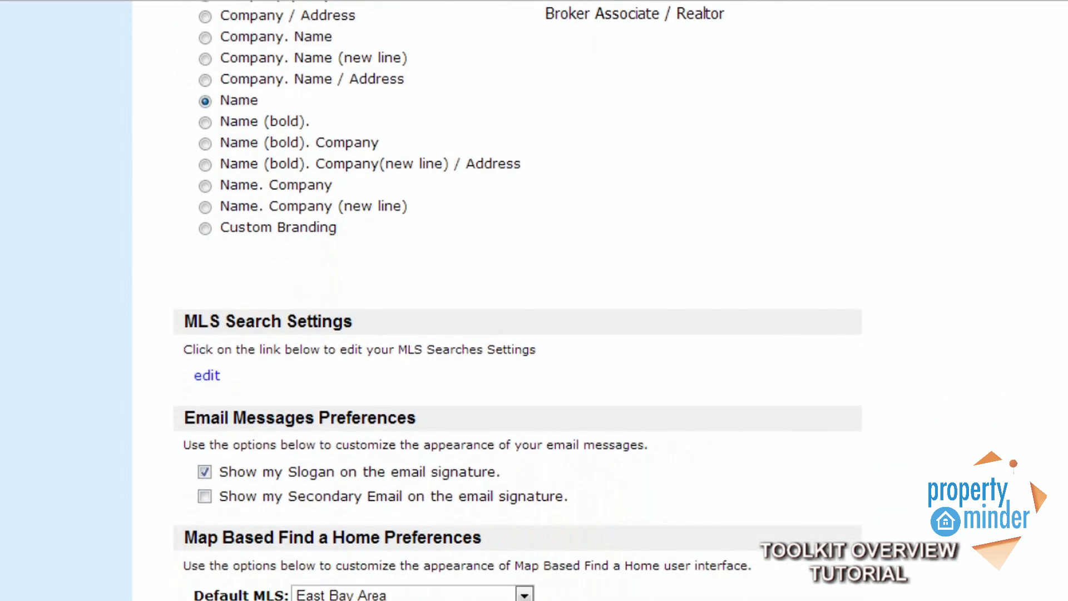
scroll("down", 3)
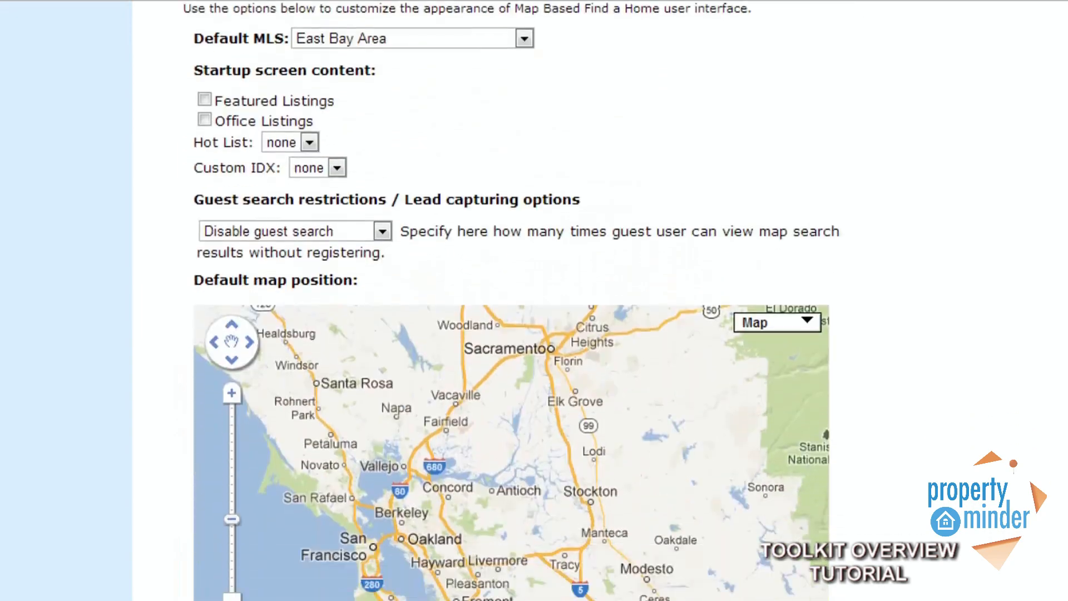
scroll("down", 3)
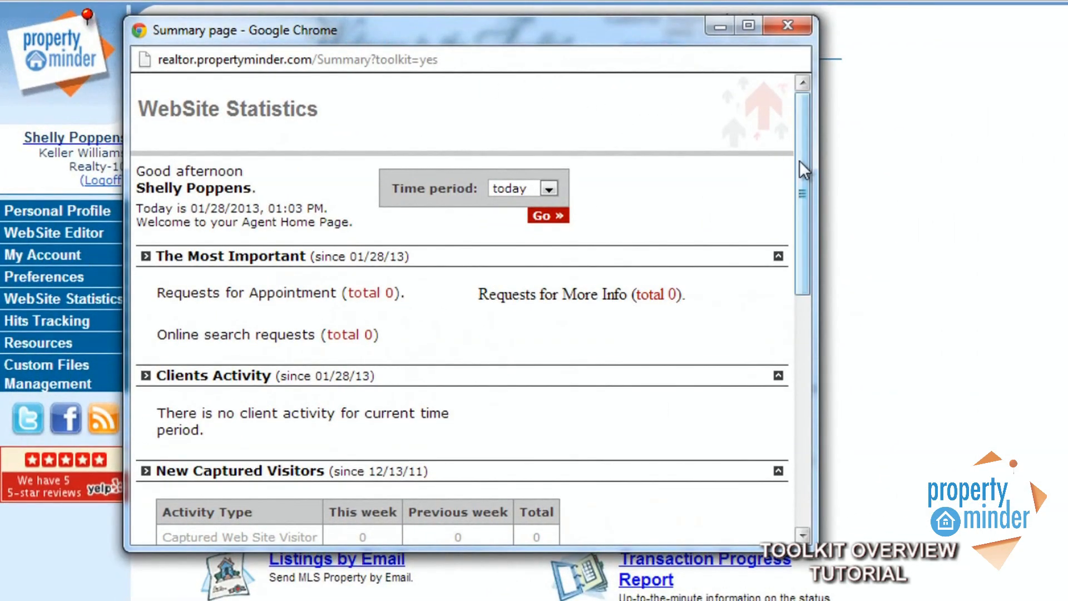
Review and close the WebSite Statistics window, returning to the Toolkit welcome page.
scroll("down", 3)
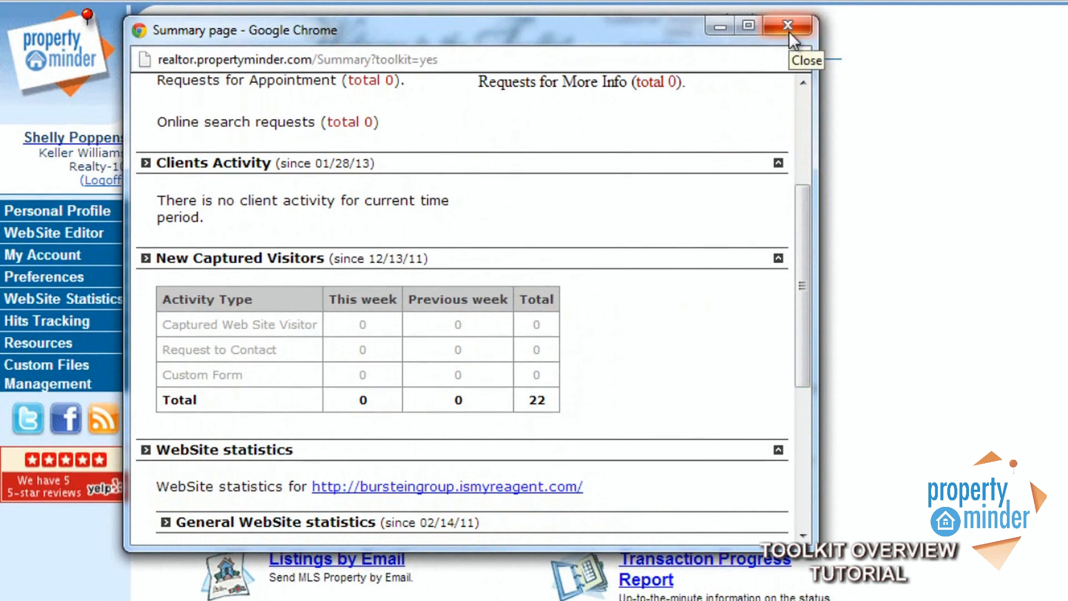
left_click(786, 25)
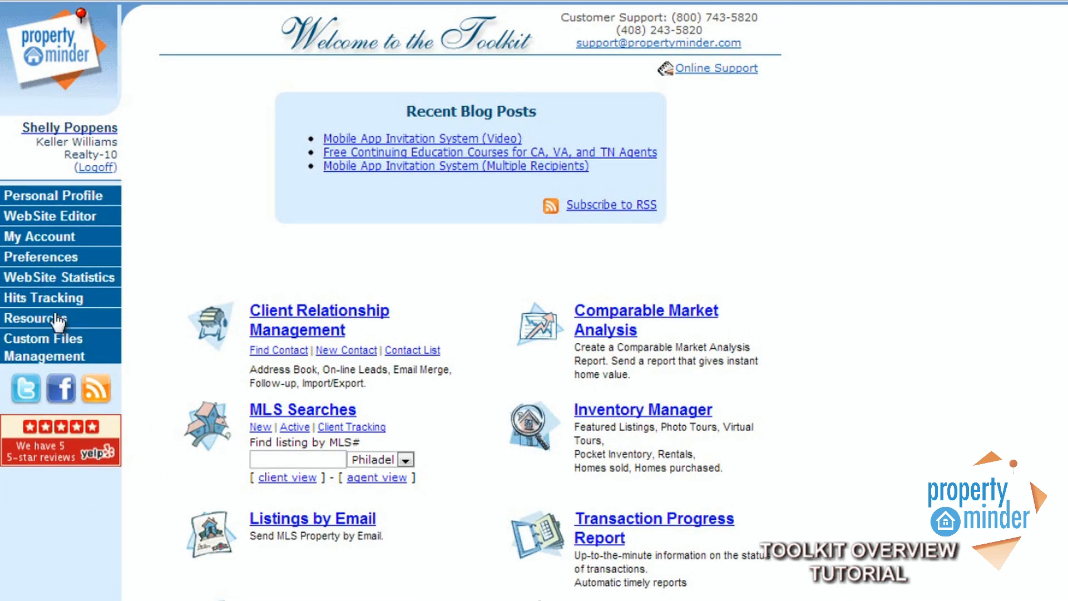
Go to the Resources page showing the Resource Center documents.
left_click(35, 317)
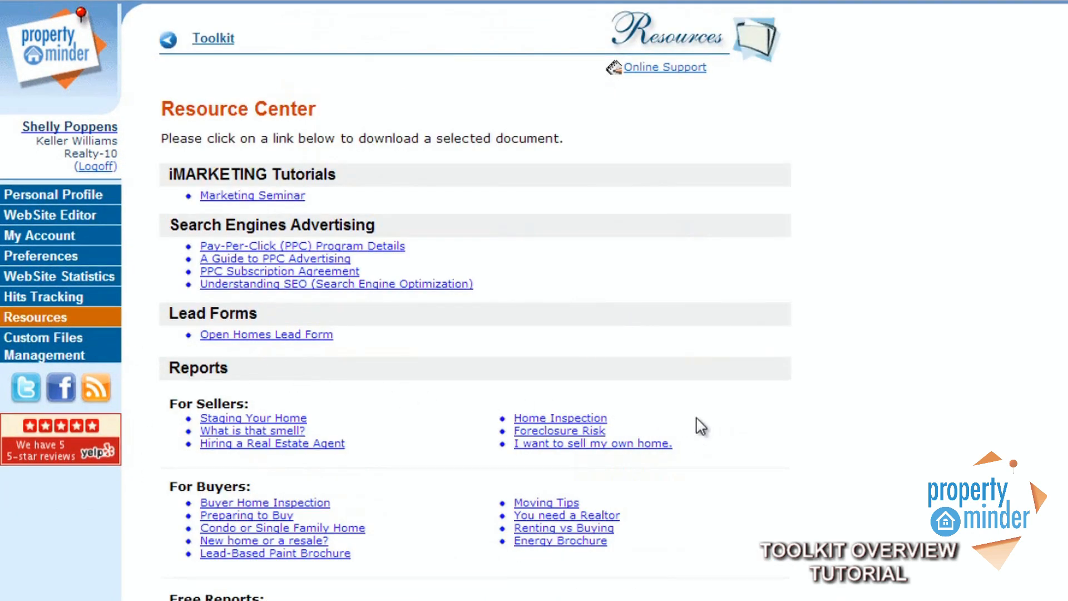
mouse_move(821, 436)
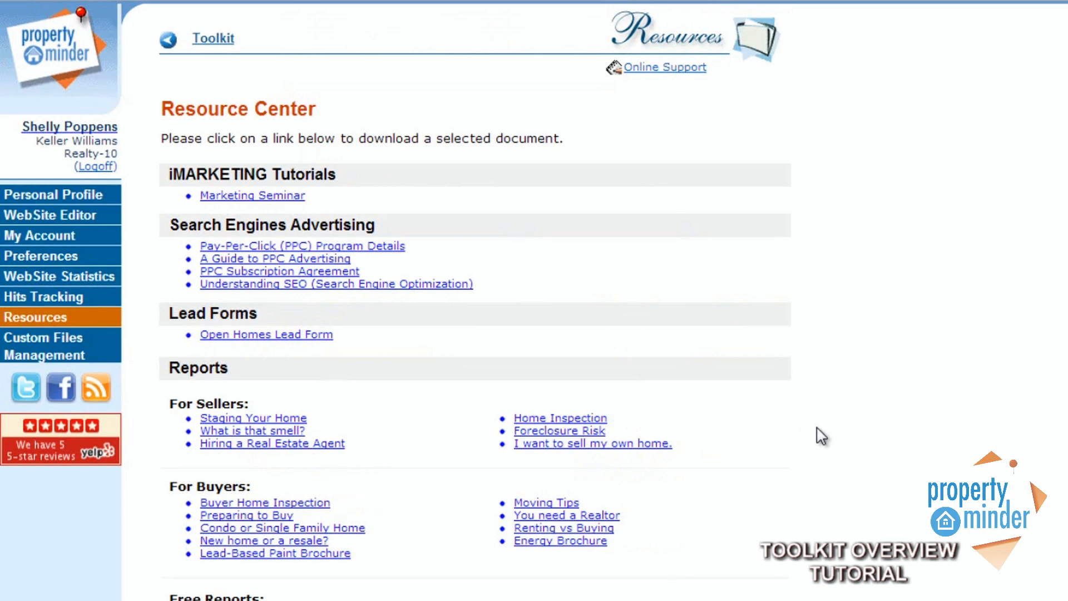